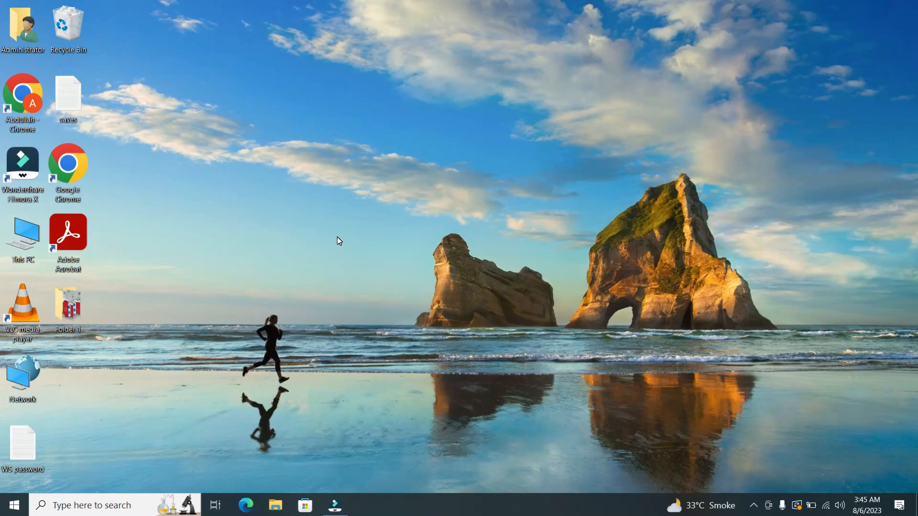
{"action": "mouse_move", "coordinate": [558, 212]}
{"action": "type", "text": "m"}
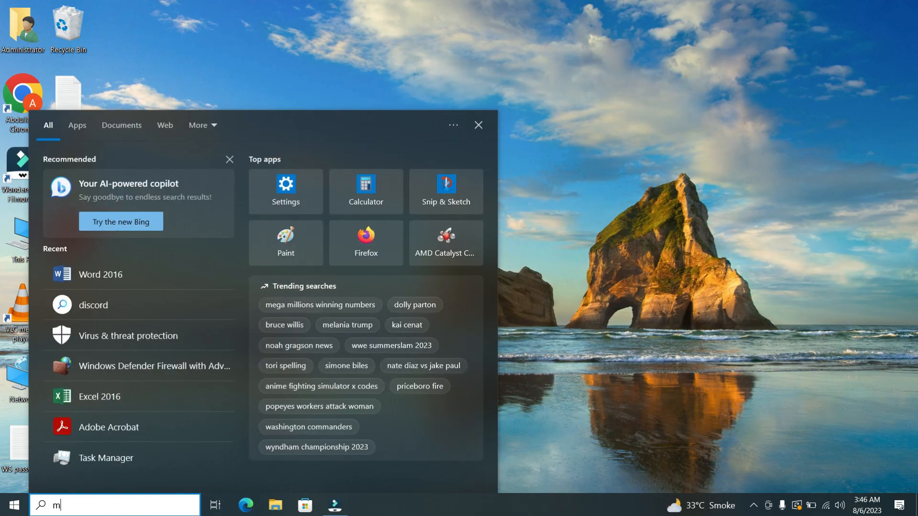
Launch Word 2016, open the two-page youtube video document, and toggle the Navigation pane.
{"action": "type", "text": "icro"}
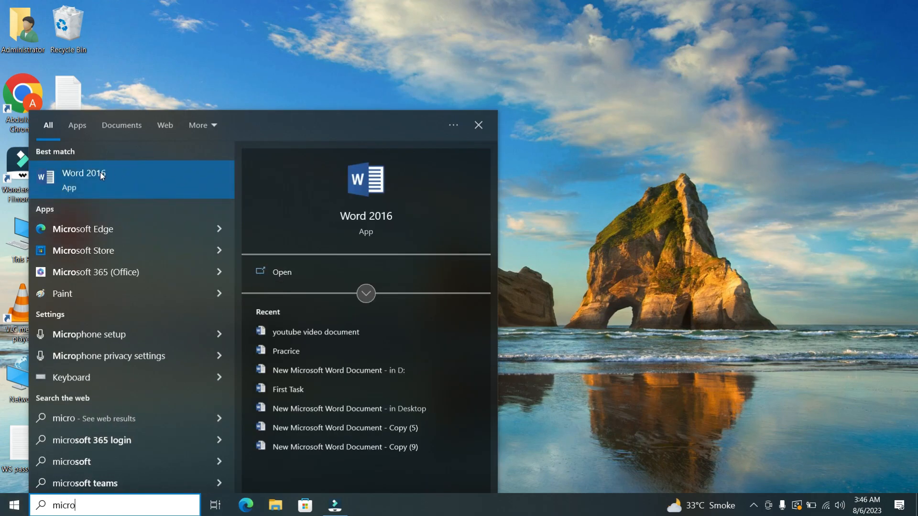
{"action": "left_click", "coordinate": [84, 180]}
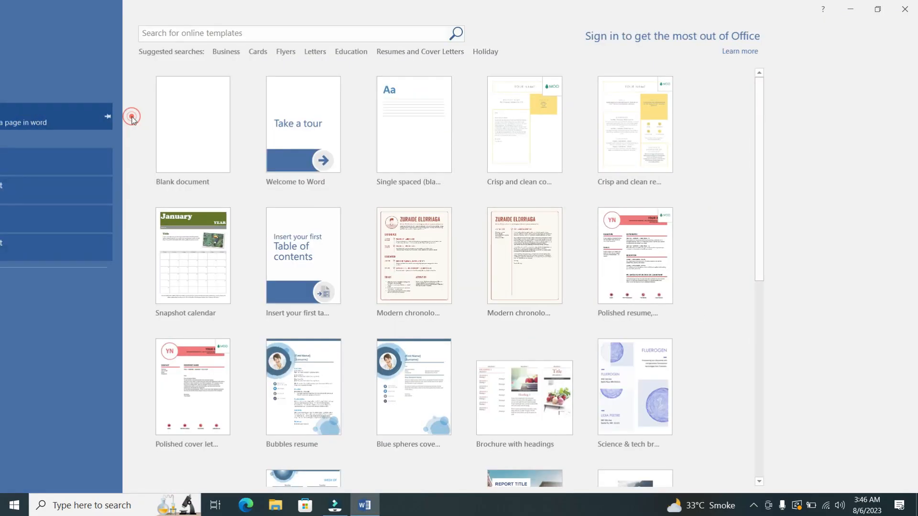
{"action": "left_click", "coordinate": [193, 123]}
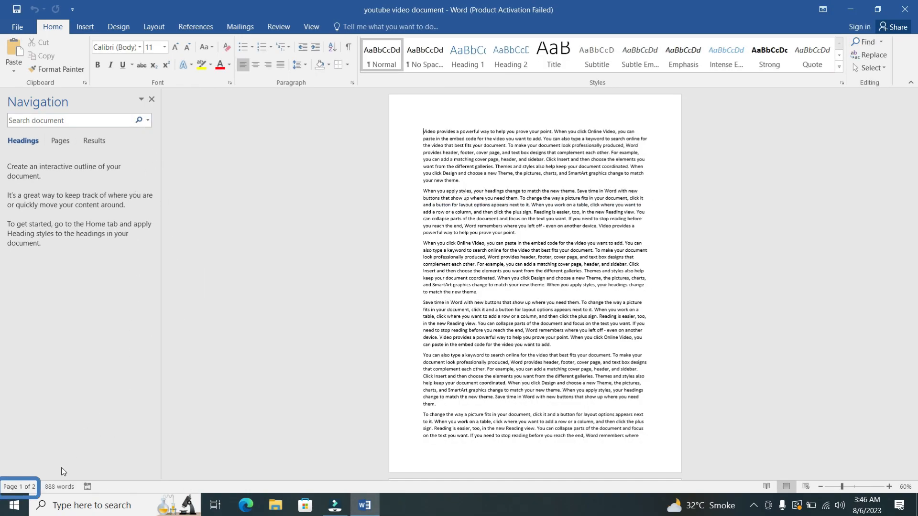
{"action": "left_click", "coordinate": [151, 99]}
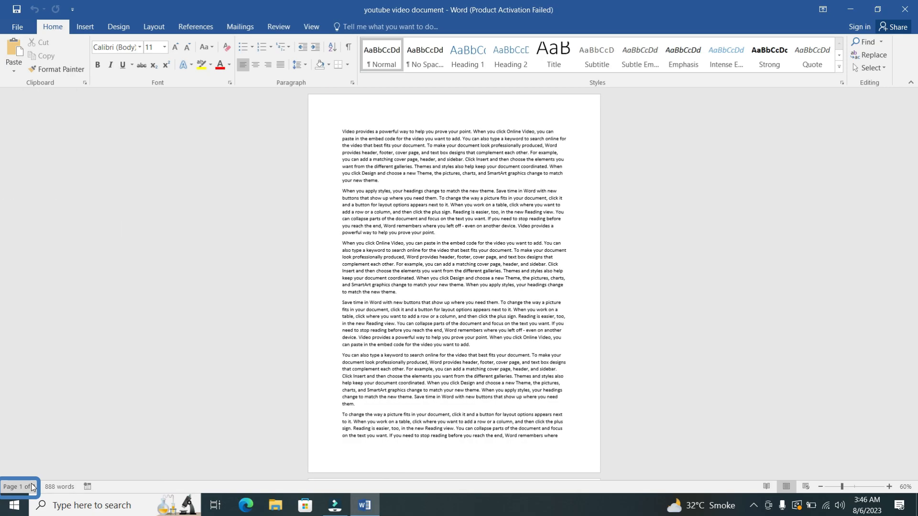
{"action": "left_click", "coordinate": [17, 487]}
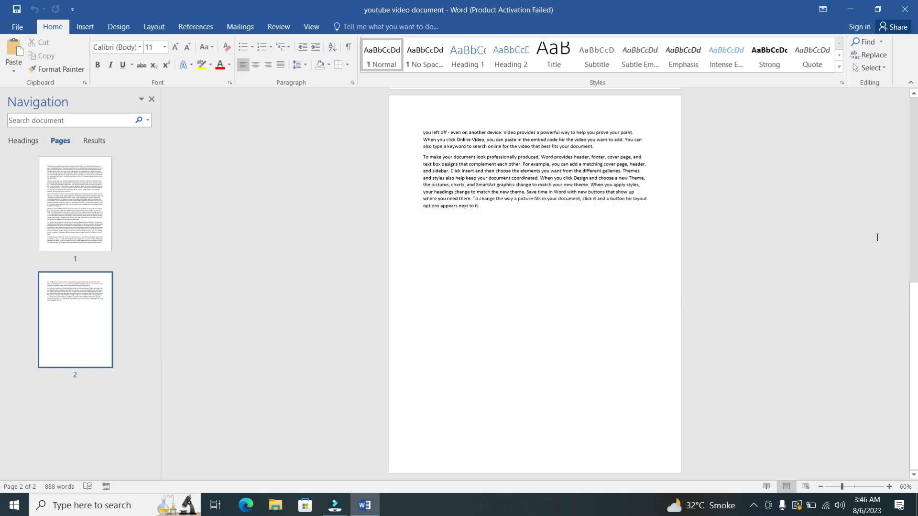
{"action": "mouse_move", "coordinate": [456, 127]}
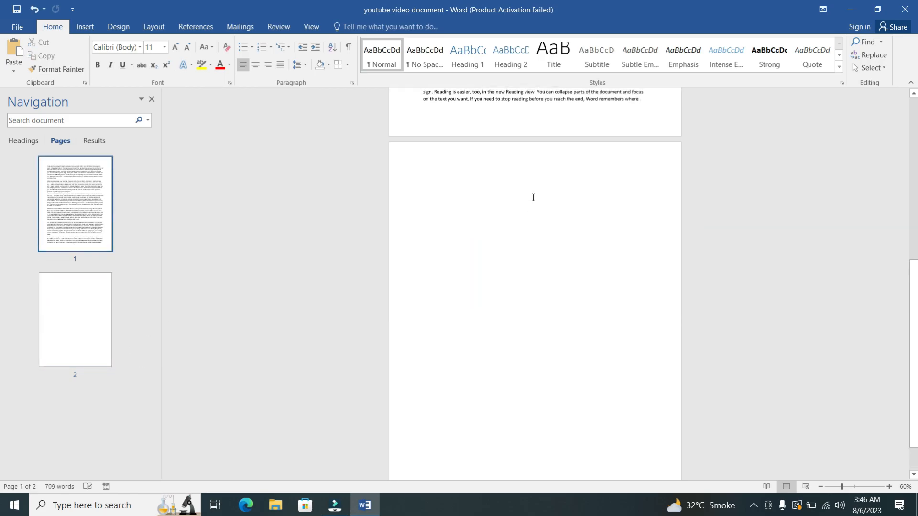
{"action": "mouse_move", "coordinate": [266, 234]}
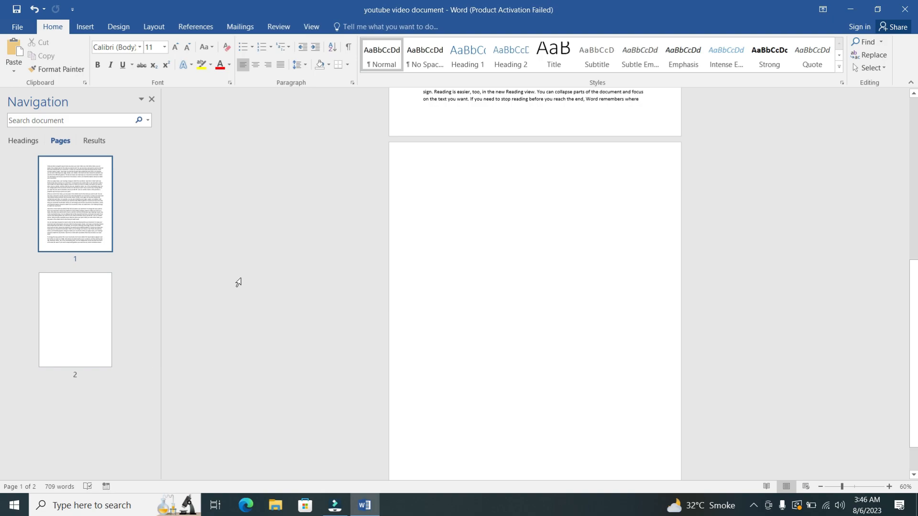
Delete all text on page 2, dropping the word count to 709.
{"action": "left_click", "coordinate": [75, 320]}
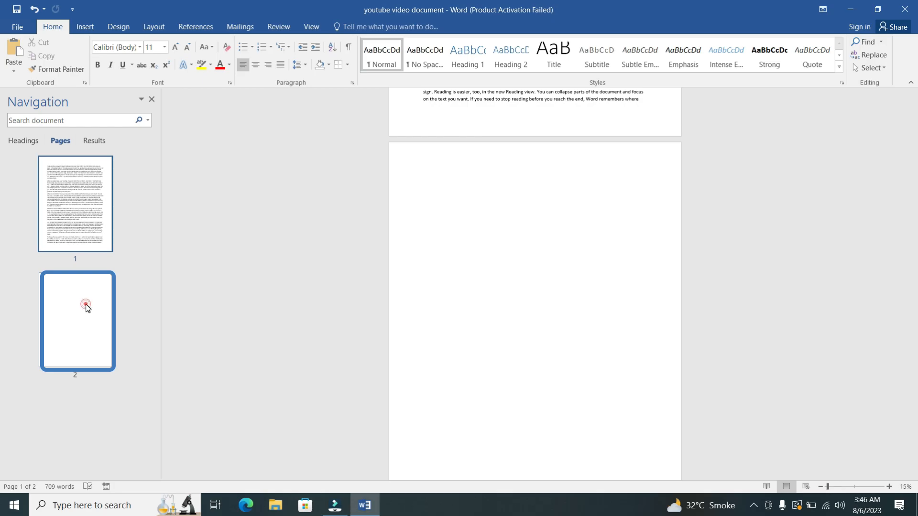
Remove the blank second page so the document is a single page.
{"action": "left_click", "coordinate": [85, 305]}
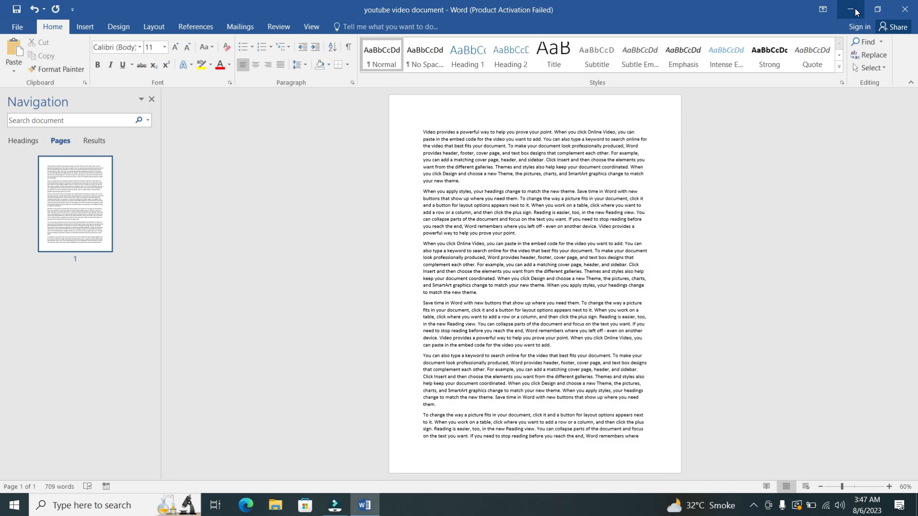
Minimize Word to reveal the desktop.
{"action": "left_click", "coordinate": [855, 10]}
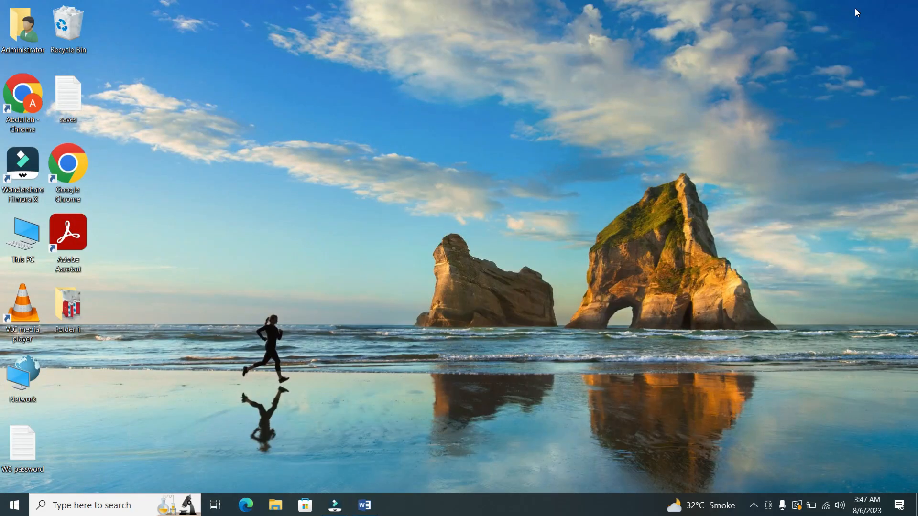
{"action": "mouse_move", "coordinate": [796, 26]}
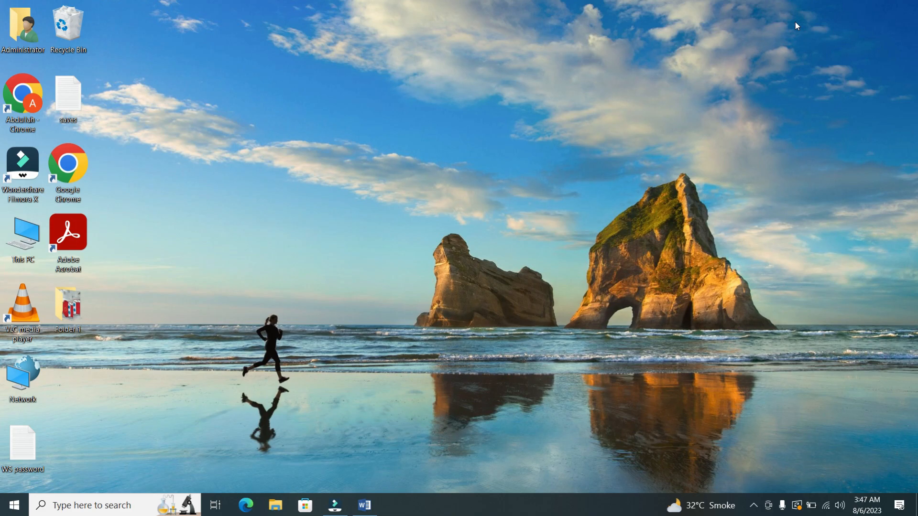